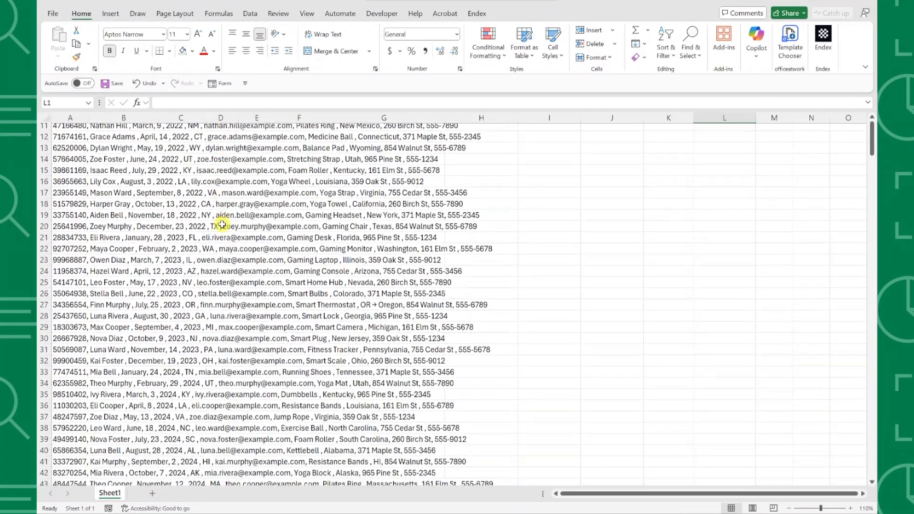
- Select the entire block of comma-separated sales records in column A from cell A9 with Ctrl+A
{"action": "scroll", "scroll_direction": "down", "scroll_amount": 3}
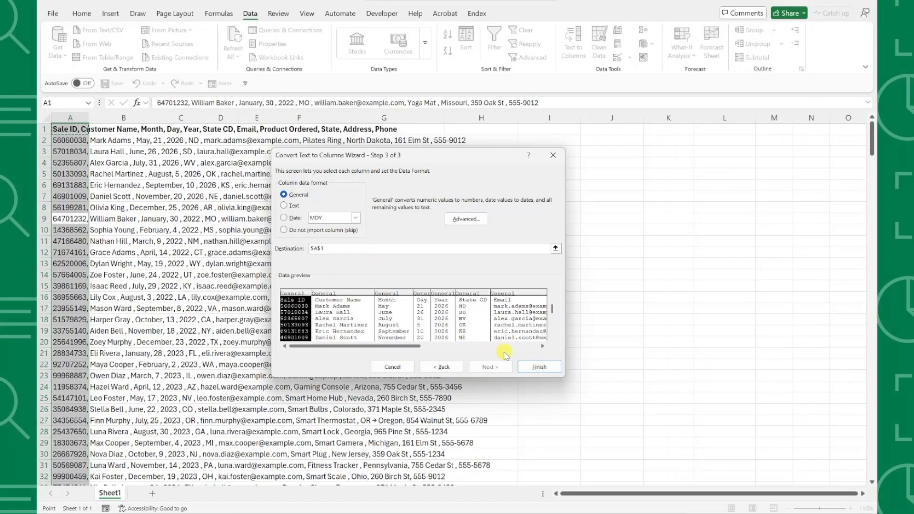
{"action": "left_click", "coordinate": [537, 366]}
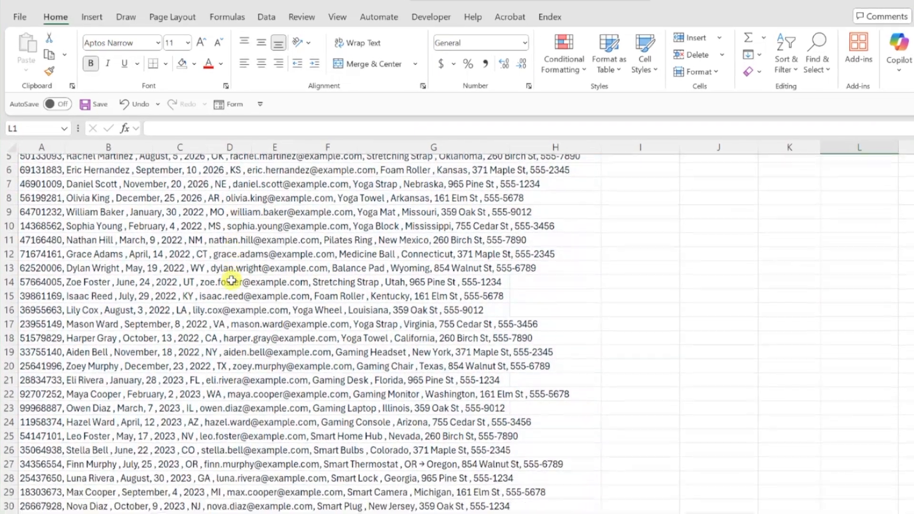
{"action": "scroll", "scroll_direction": "down", "scroll_amount": 3}
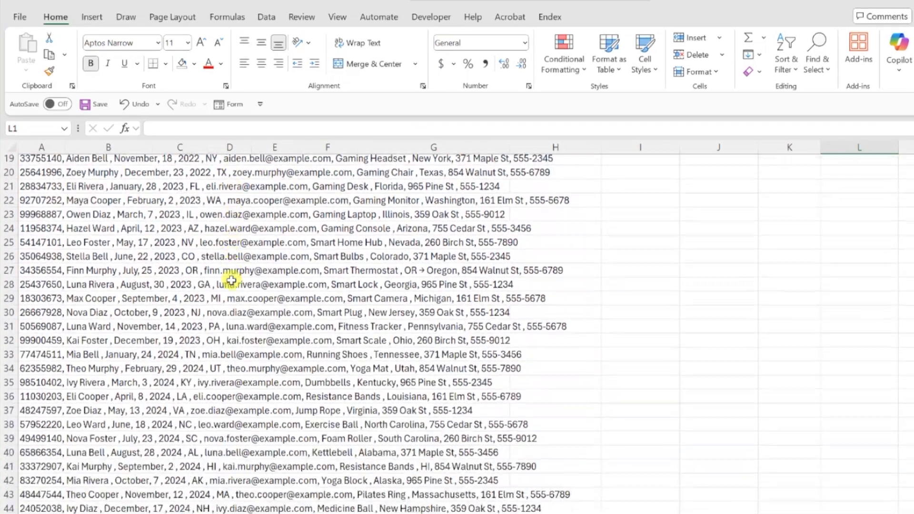
{"action": "scroll", "scroll_direction": "down", "scroll_amount": 3}
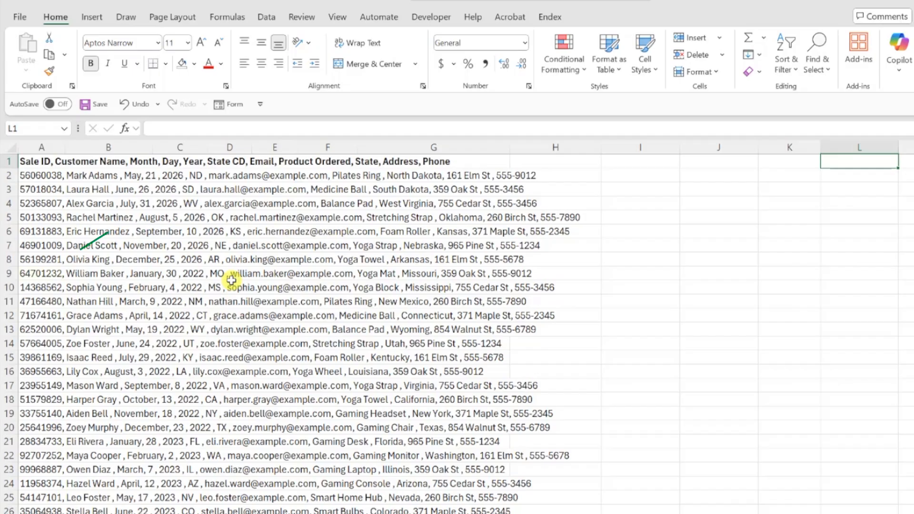
{"action": "left_click", "coordinate": [41, 274]}
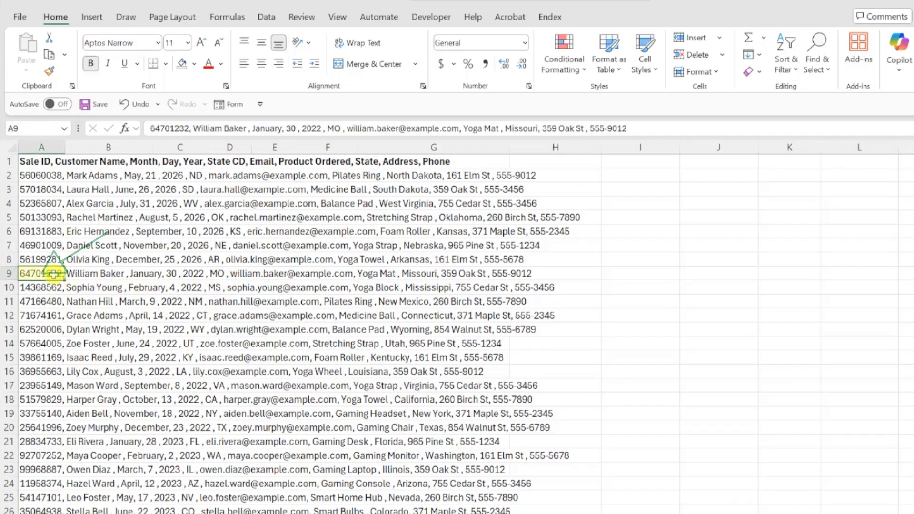
{"action": "key", "text": "ctrl+a"}
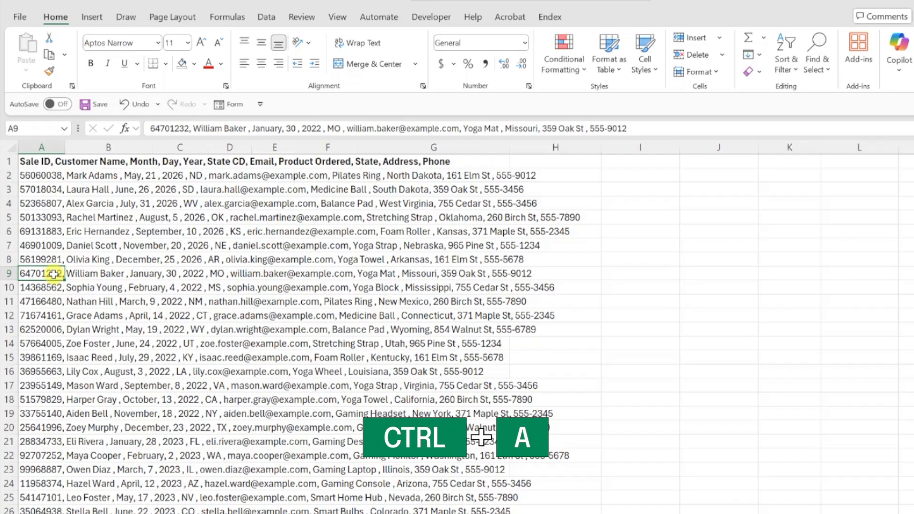
{"action": "key", "text": "ctrl+a"}
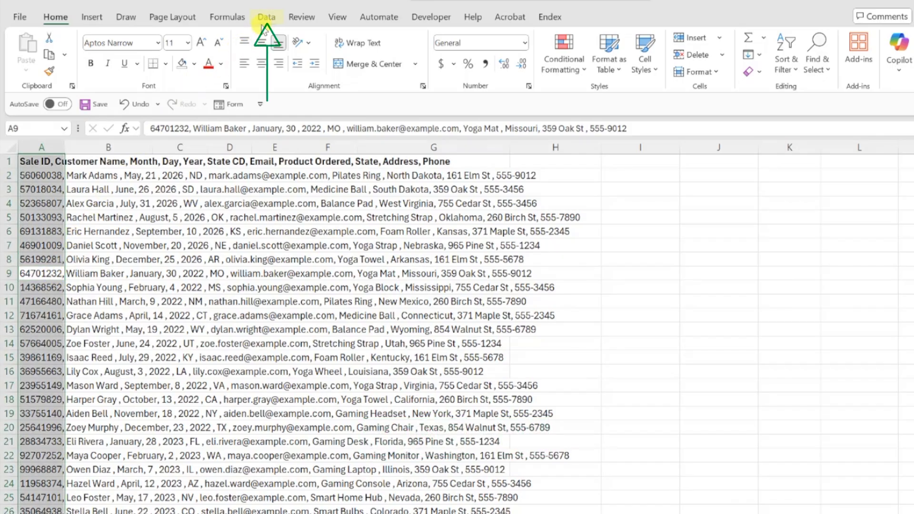
- Start Text to Columns from the Data tab with the Delimited data type chosen
{"action": "left_click", "coordinate": [266, 16]}
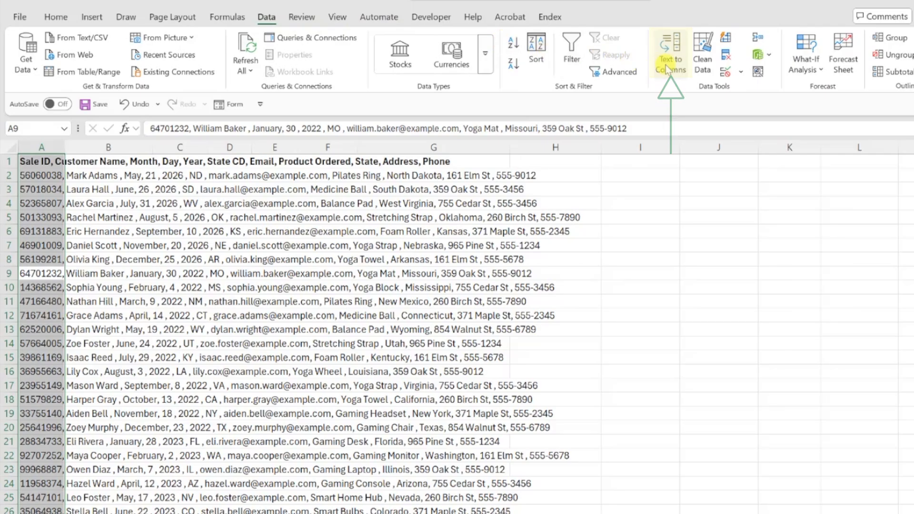
{"action": "left_click", "coordinate": [671, 52]}
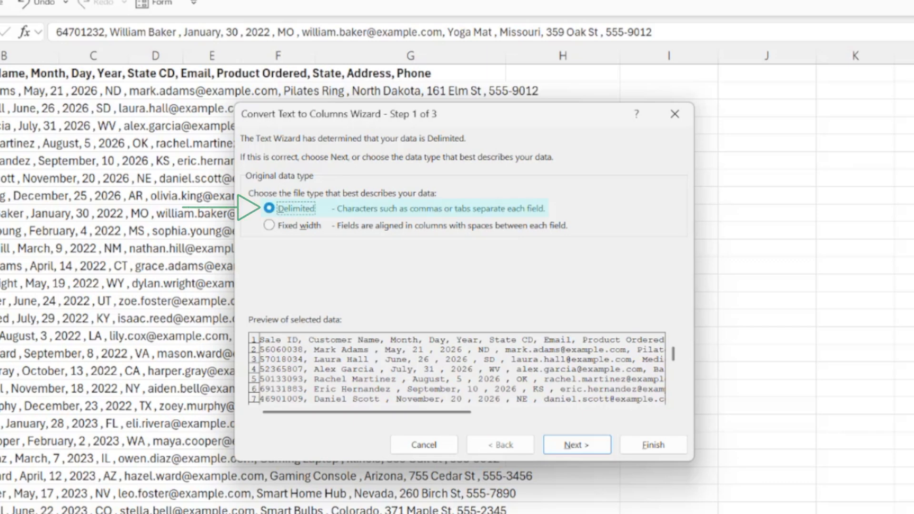
{"action": "left_click", "coordinate": [270, 208]}
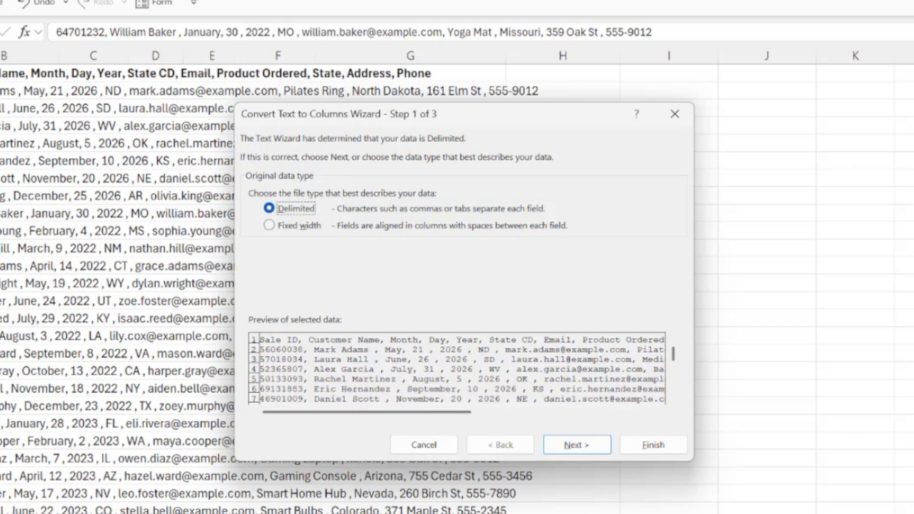
{"action": "mouse_move", "coordinate": [298, 226]}
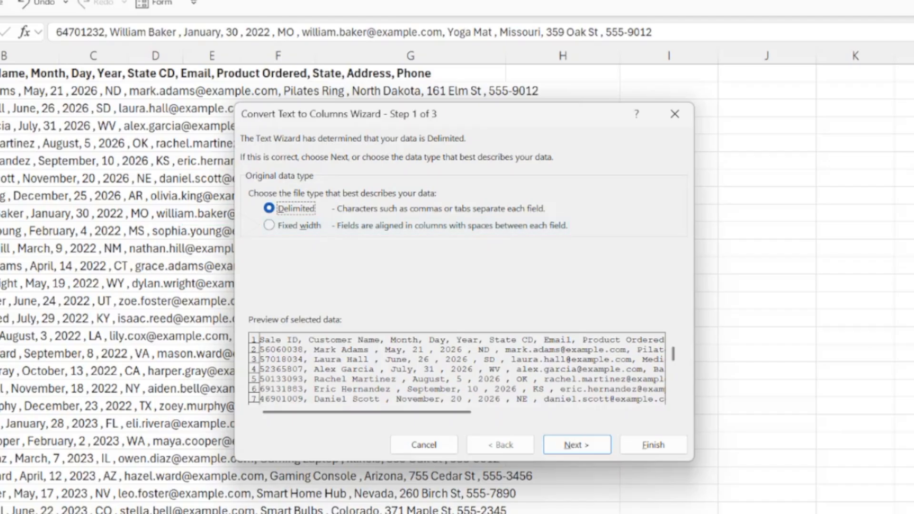
{"action": "left_click", "coordinate": [270, 209]}
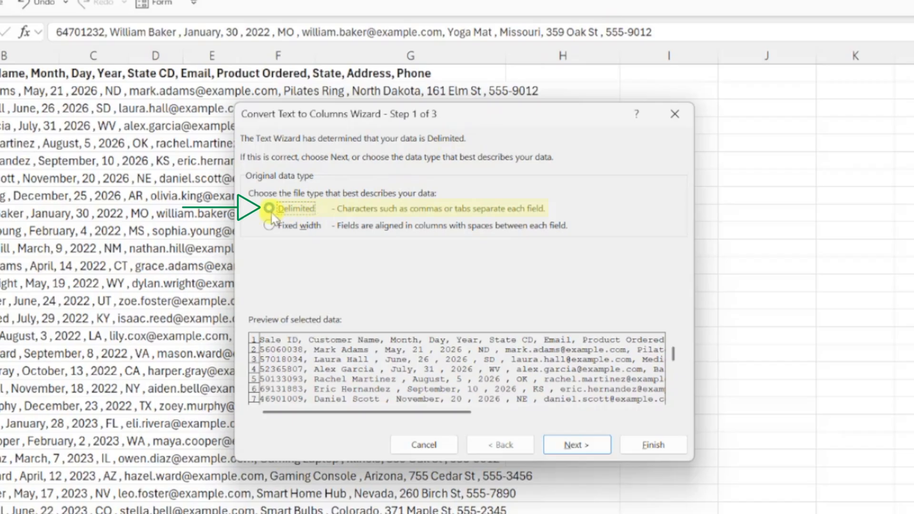
- Make Comma the only separator in step 2, unticking Tab, so the preview shows distinct fields
{"action": "left_click", "coordinate": [577, 445]}
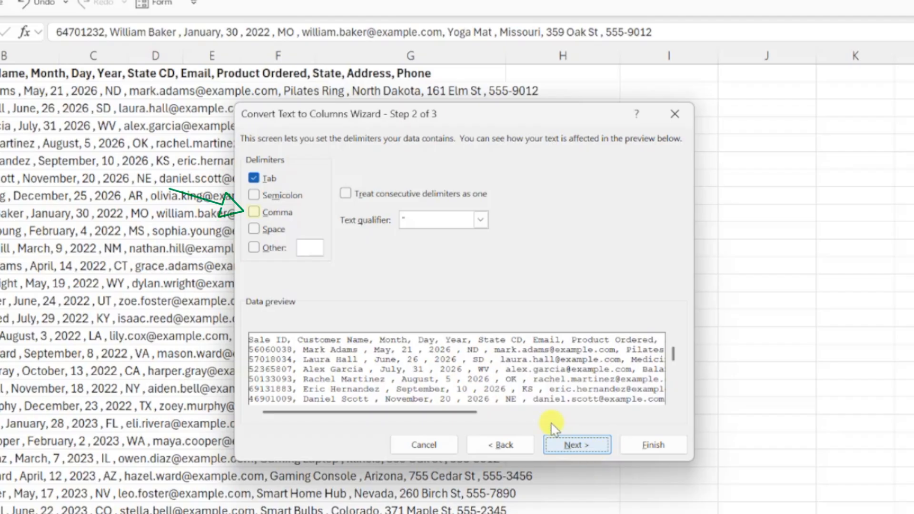
{"action": "left_click", "coordinate": [254, 211]}
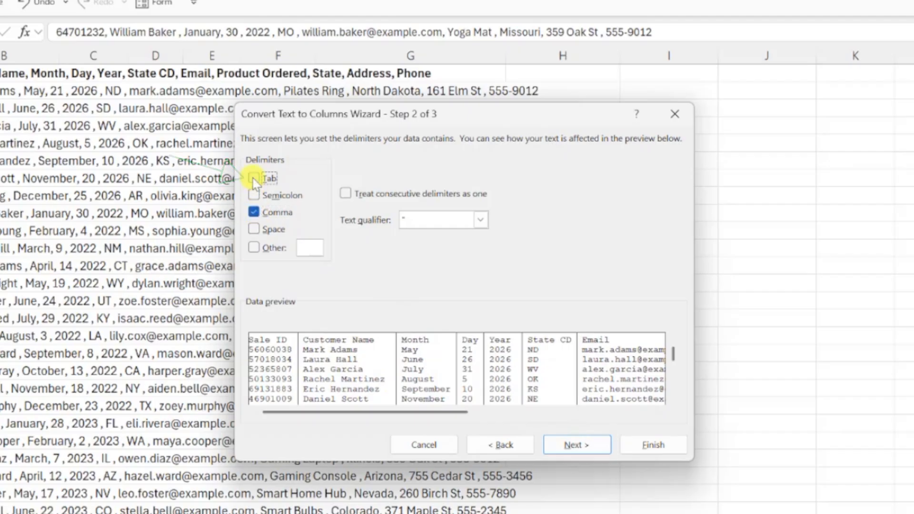
{"action": "left_click", "coordinate": [254, 178]}
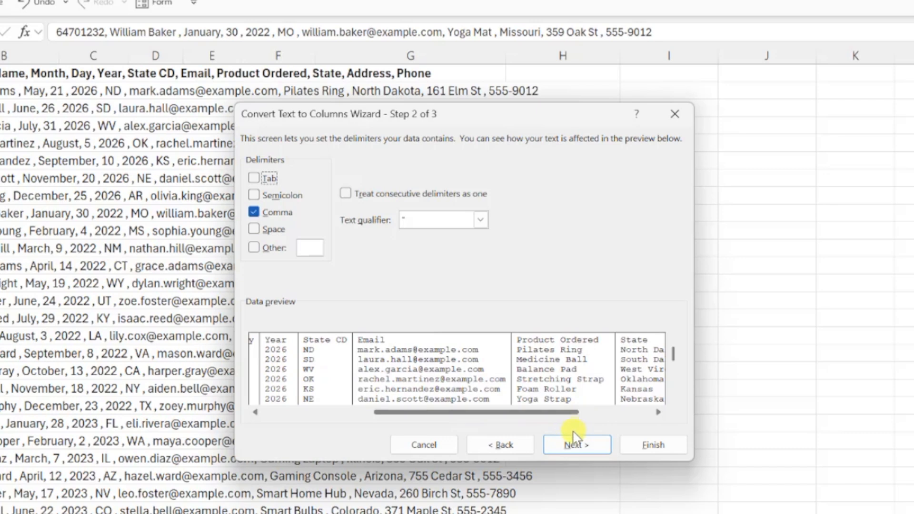
- Finish the wizard with General format at $A$1 so each field fills its own column
{"action": "left_click", "coordinate": [576, 444]}
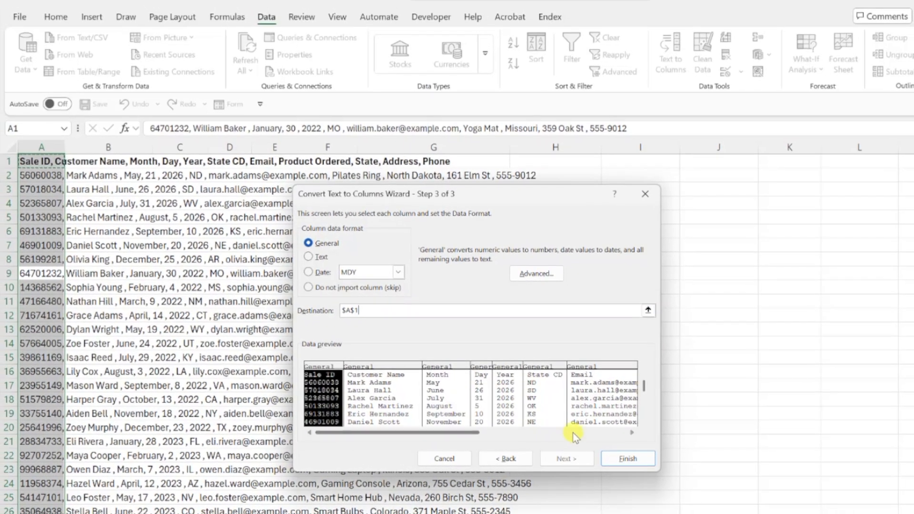
{"action": "left_click", "coordinate": [627, 458]}
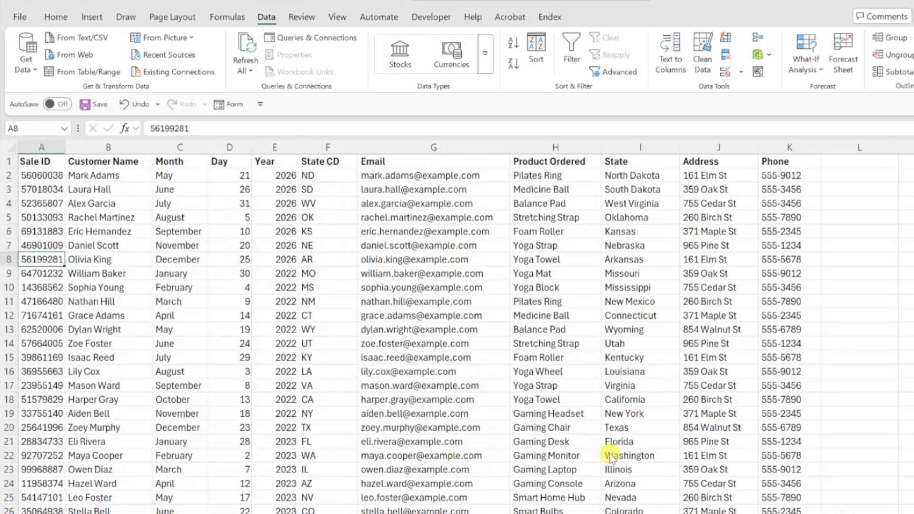